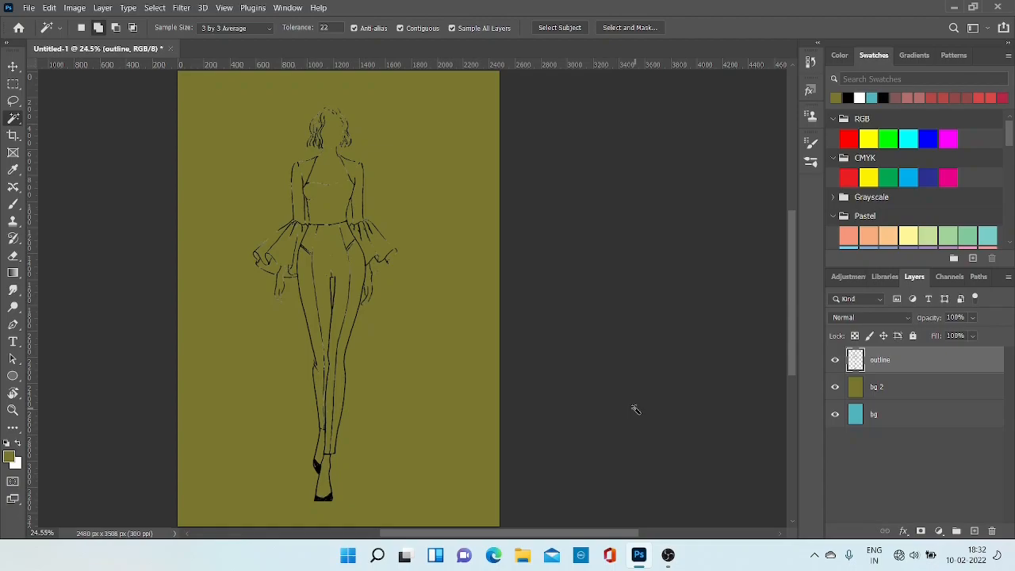
{"action": "mouse_move", "coordinate": [325, 355]}
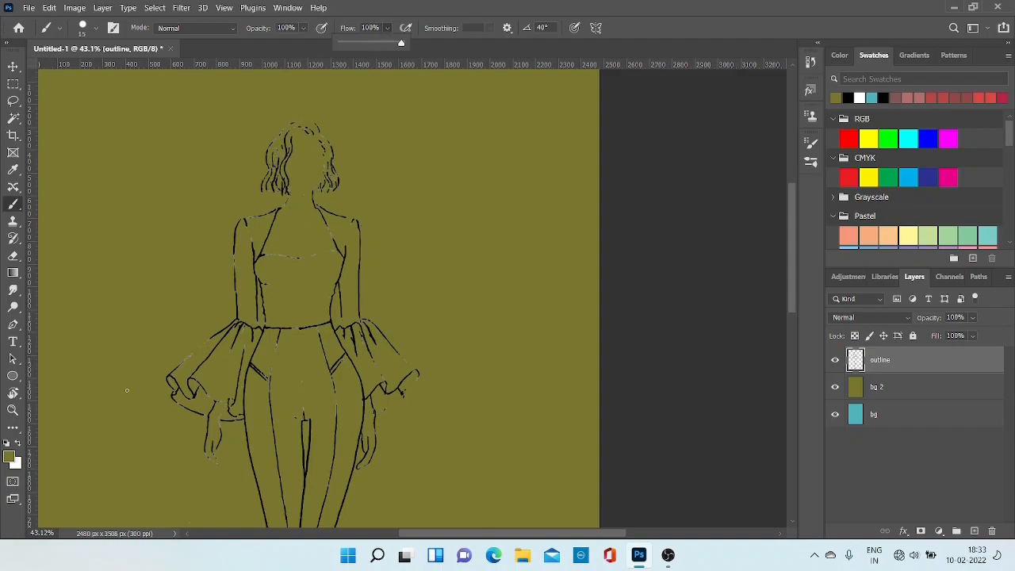
Set the foreground colour to near-black #040404 via the Color Picker.
{"action": "left_click", "coordinate": [10, 454]}
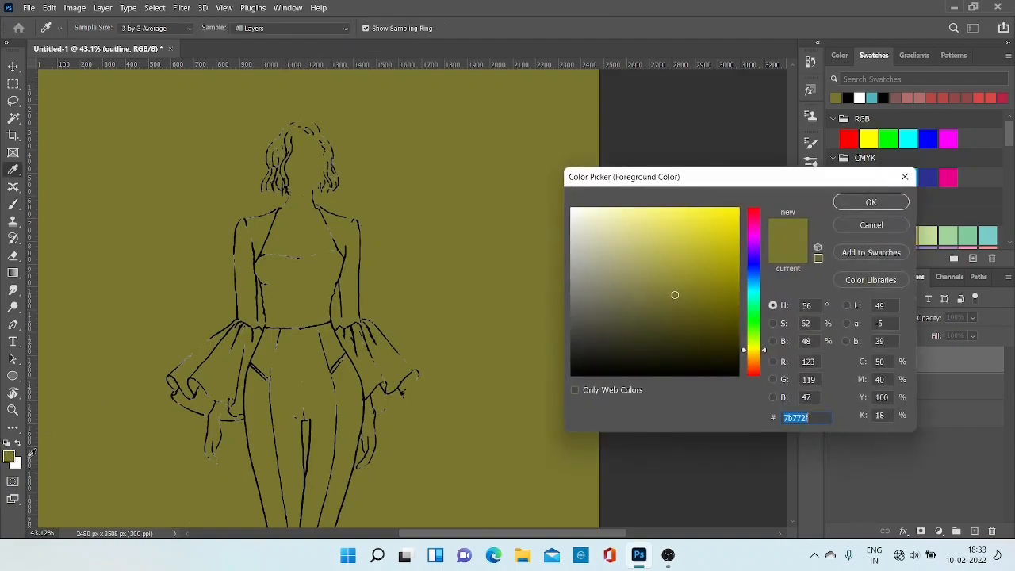
{"action": "left_click", "coordinate": [573, 373]}
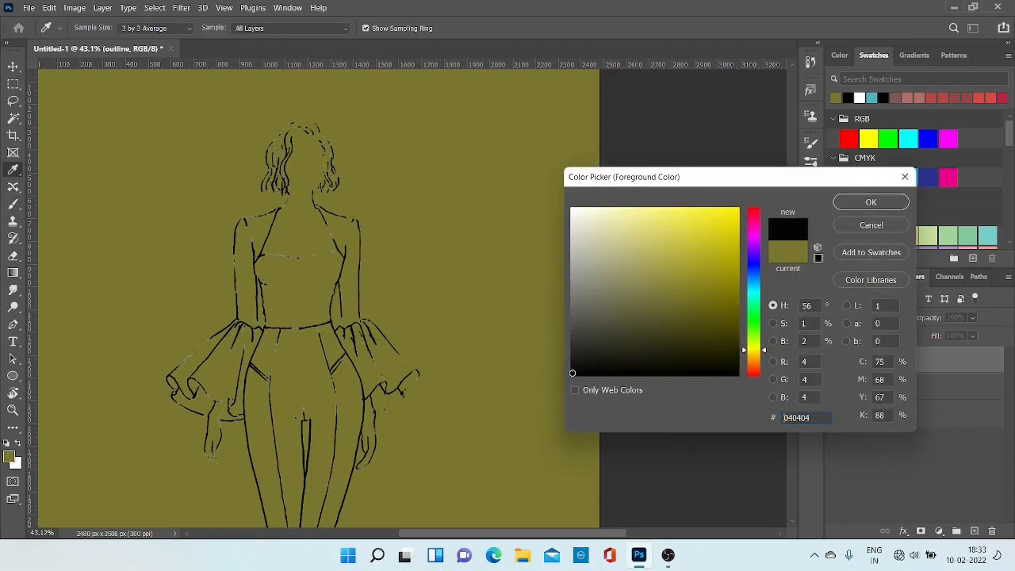
{"action": "left_click", "coordinate": [872, 201]}
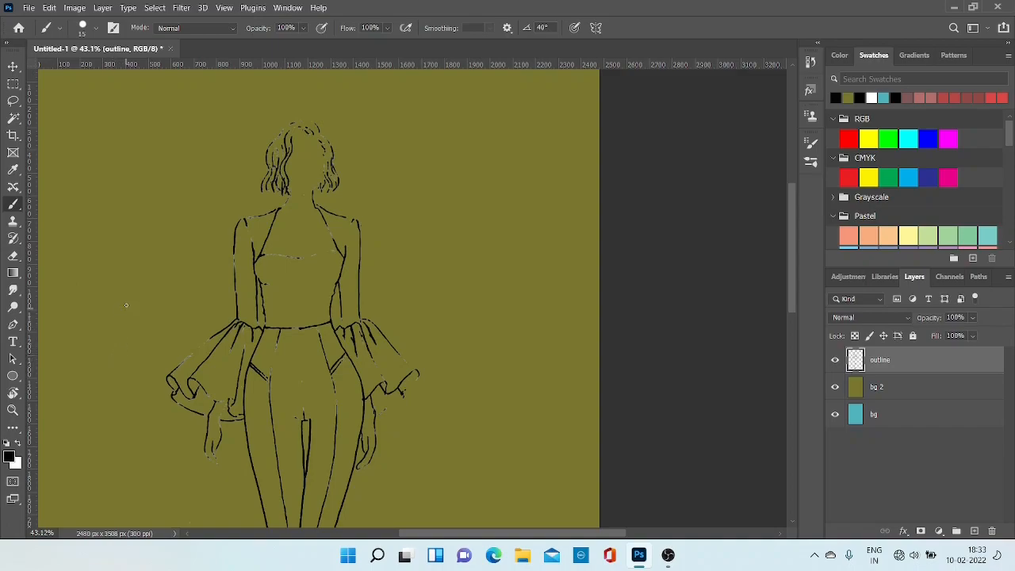
{"action": "mouse_move", "coordinate": [127, 265]}
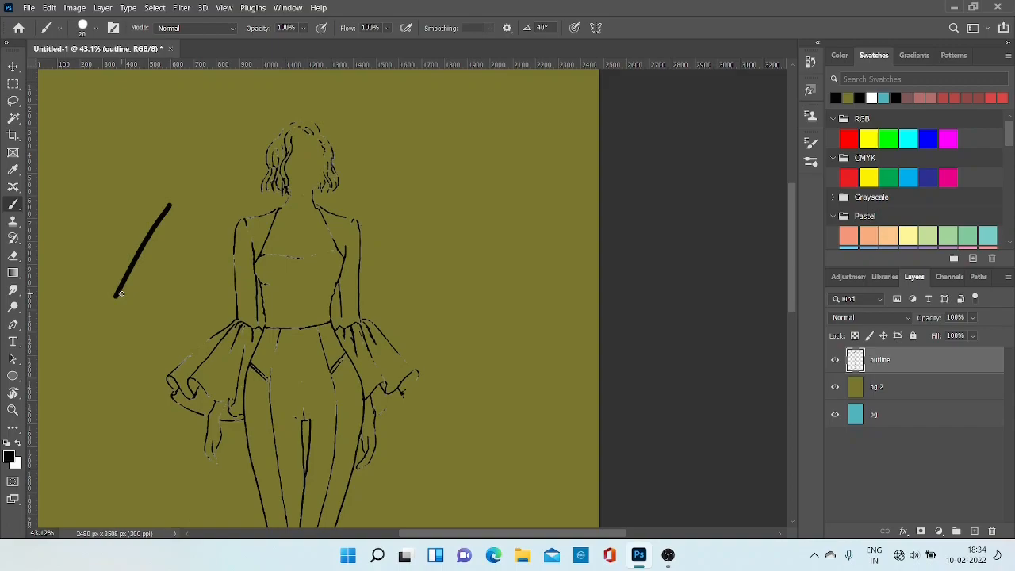
Undo the black test stroke to leave the canvas clean.
{"action": "key", "text": "ctrl+z"}
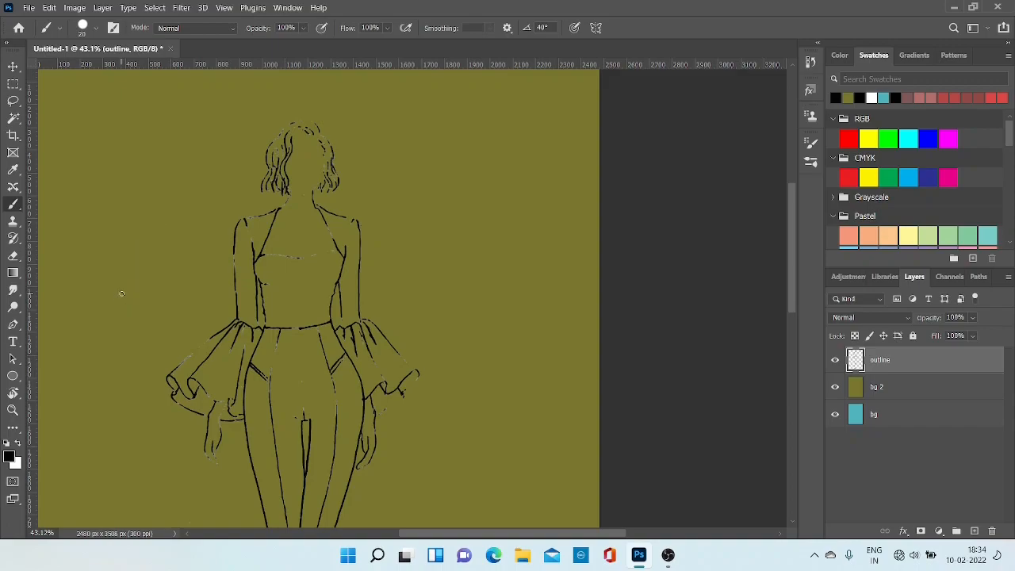
{"action": "mouse_move", "coordinate": [120, 293]}
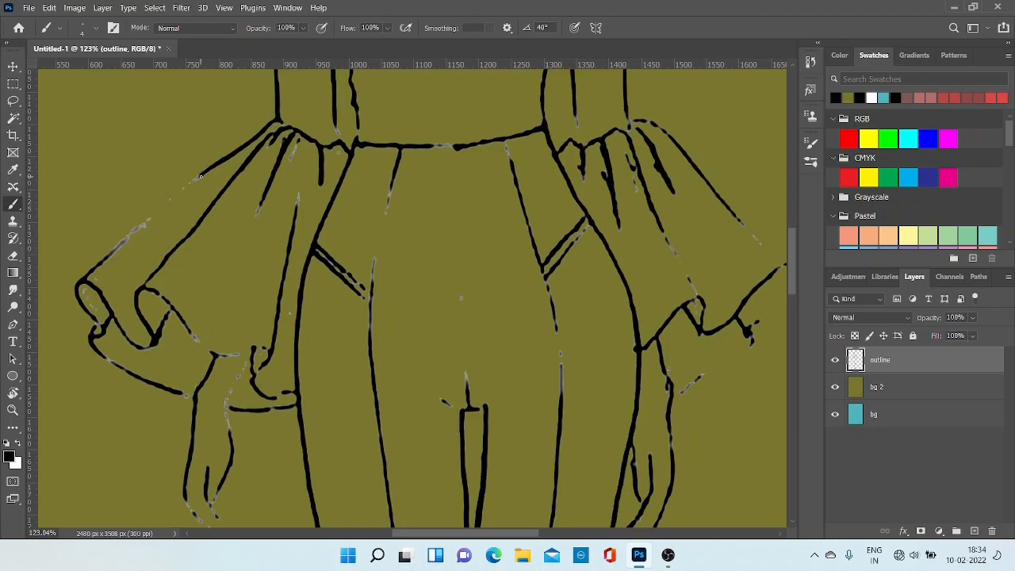
Retrace a broken outline line on the trousers with the black brush.
{"action": "left_click_drag", "start_coordinate": [140, 225], "coordinate": [198, 178]}
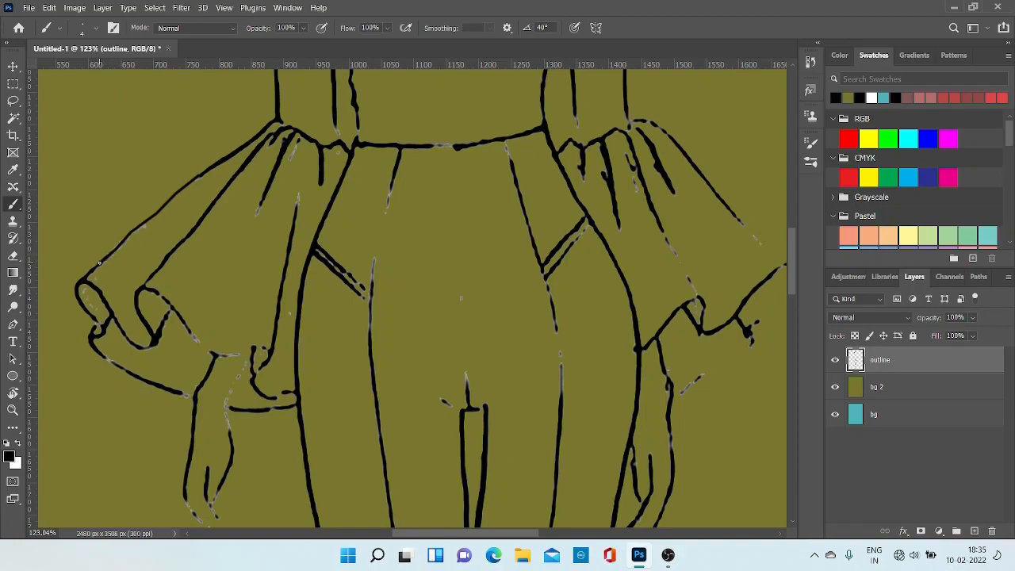
{"action": "mouse_move", "coordinate": [157, 369]}
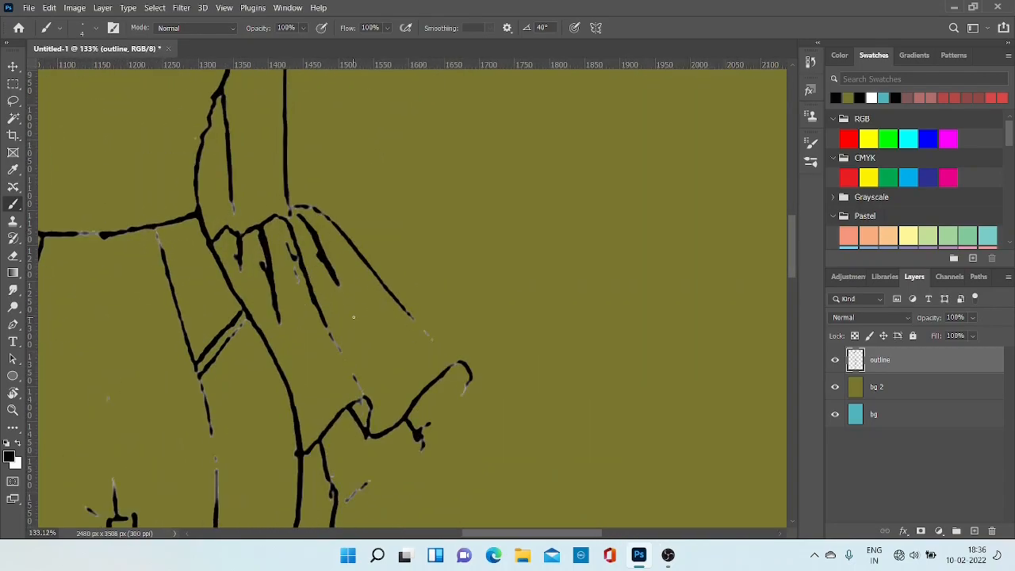
Retrace the broken sleeve and bodice outline lines into solid black.
{"action": "left_click_drag", "start_coordinate": [413, 309], "coordinate": [473, 368]}
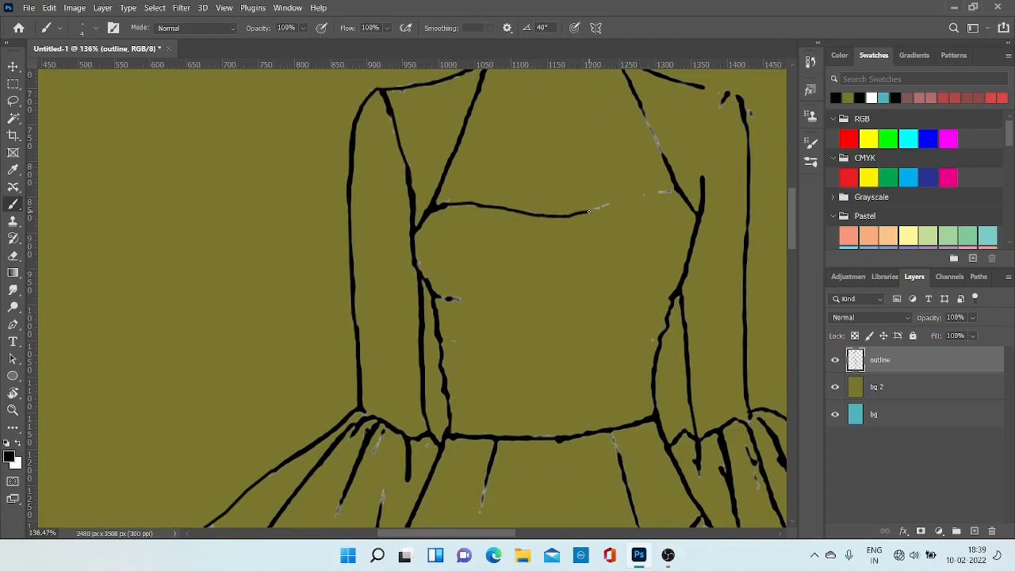
{"action": "left_click_drag", "start_coordinate": [590, 209], "coordinate": [644, 108]}
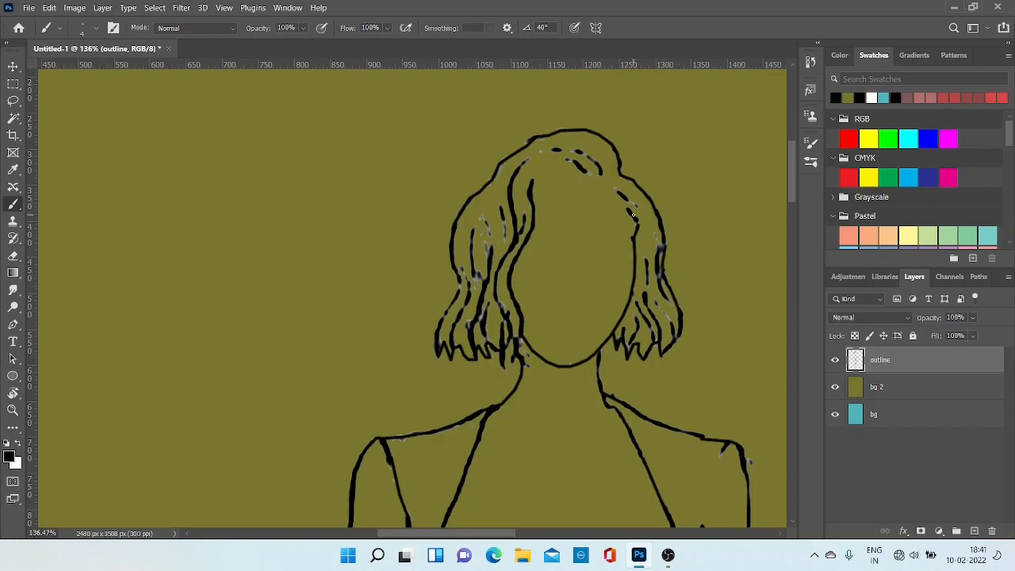
{"action": "scroll", "scroll_direction": "down", "scroll_amount": 3}
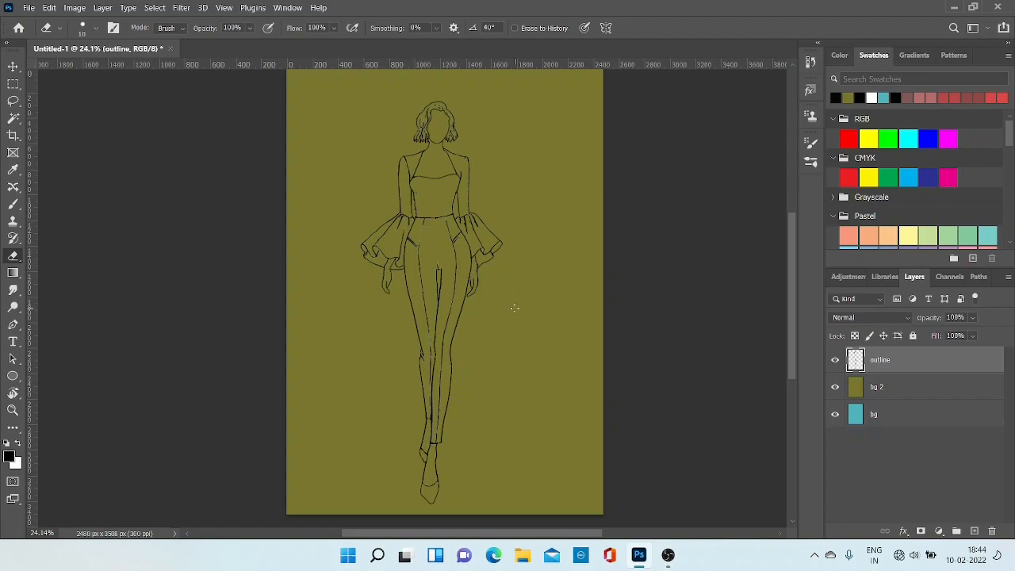
{"action": "mouse_move", "coordinate": [410, 308]}
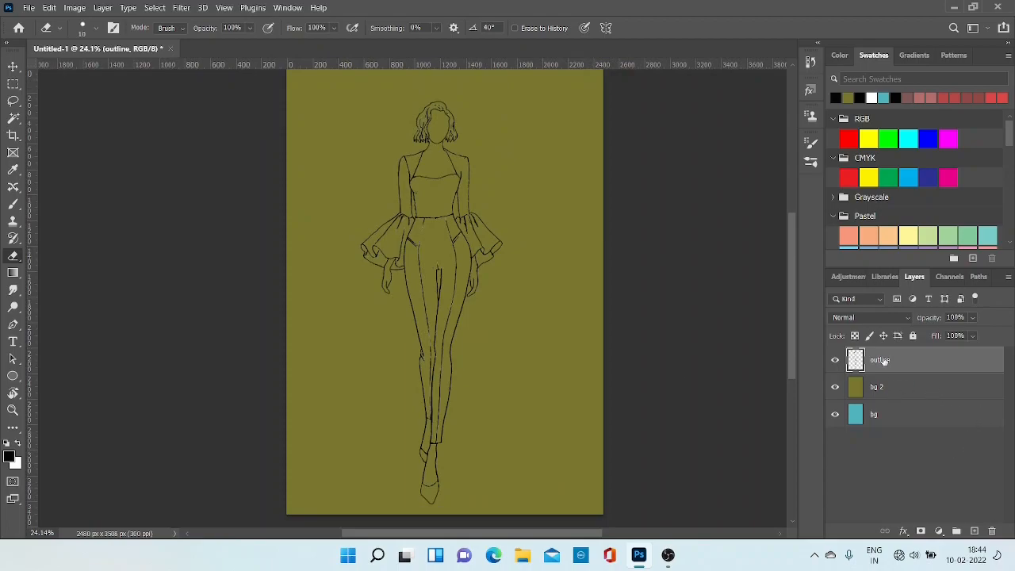
{"action": "mouse_move", "coordinate": [882, 363]}
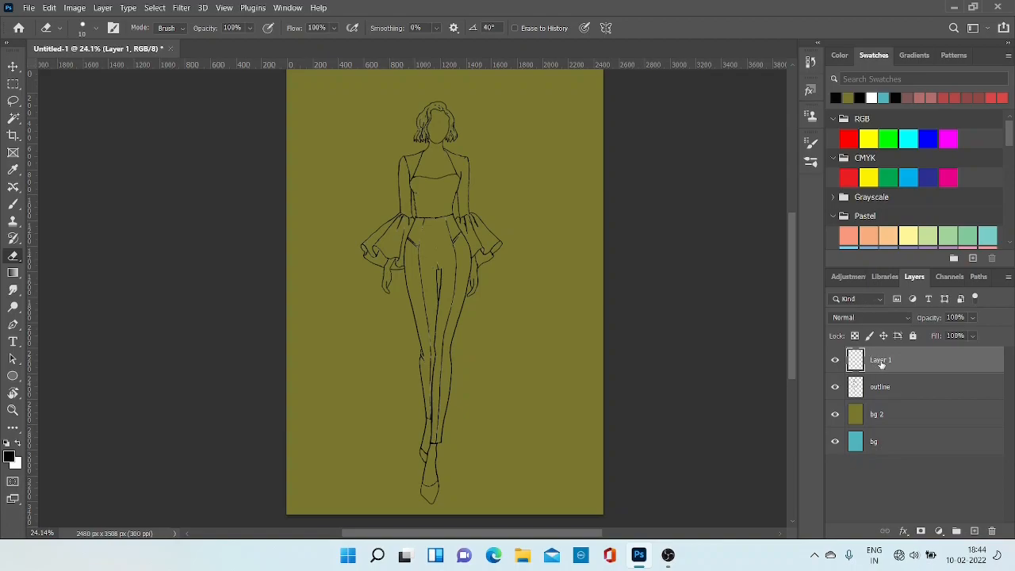
Begin renaming the new empty layer above the outline.
{"action": "double_click", "coordinate": [882, 358]}
{"action": "type", "text": "skin"}
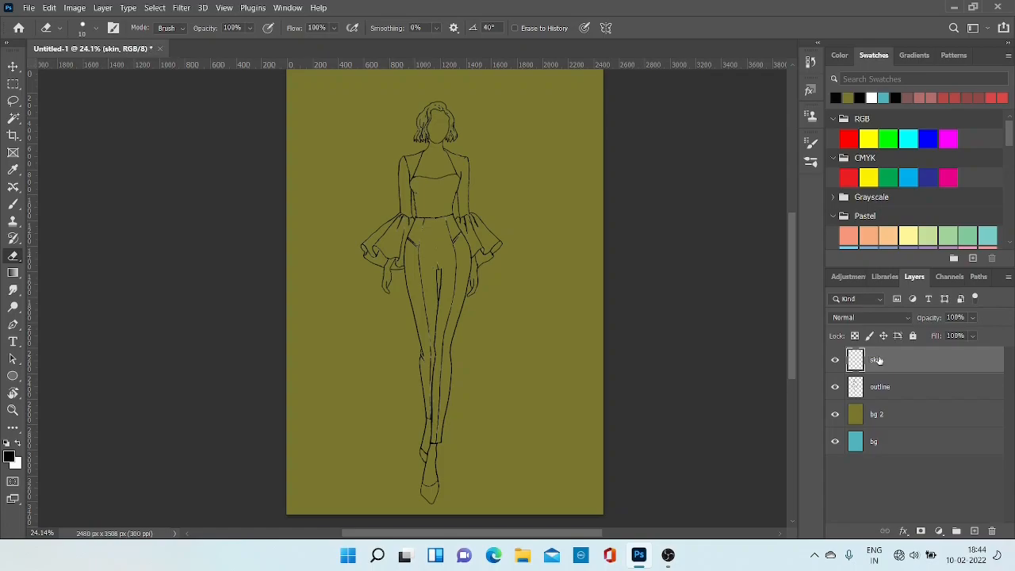
{"action": "mouse_move", "coordinate": [911, 393]}
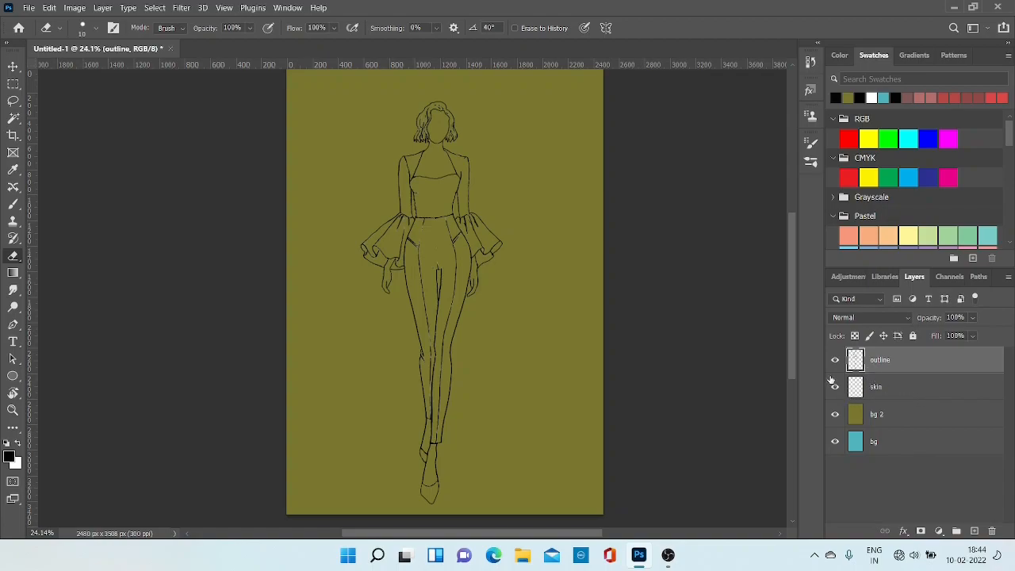
{"action": "mouse_move", "coordinate": [898, 387]}
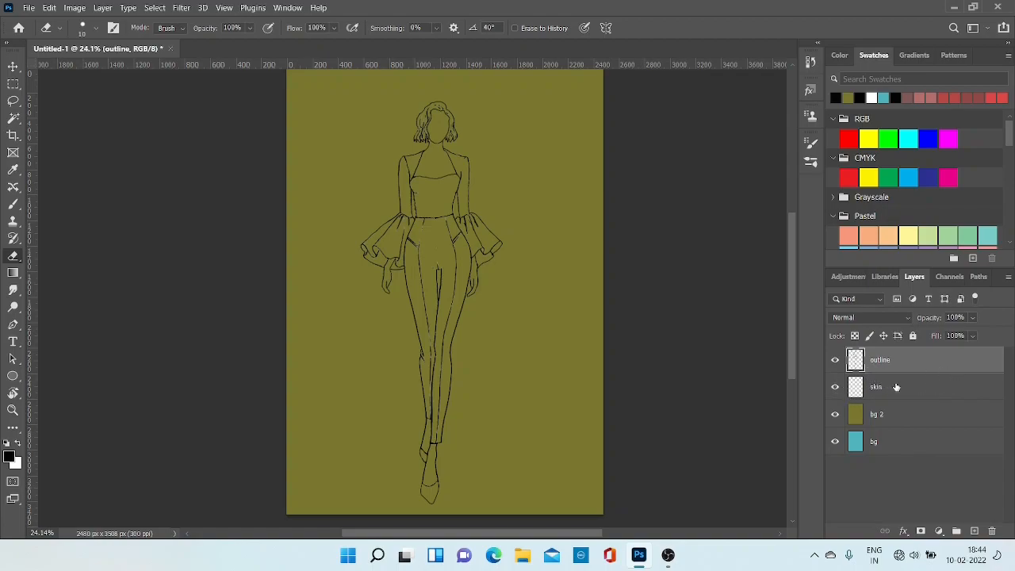
Make the skin layer, now below outline, the active layer.
{"action": "left_click", "coordinate": [877, 387]}
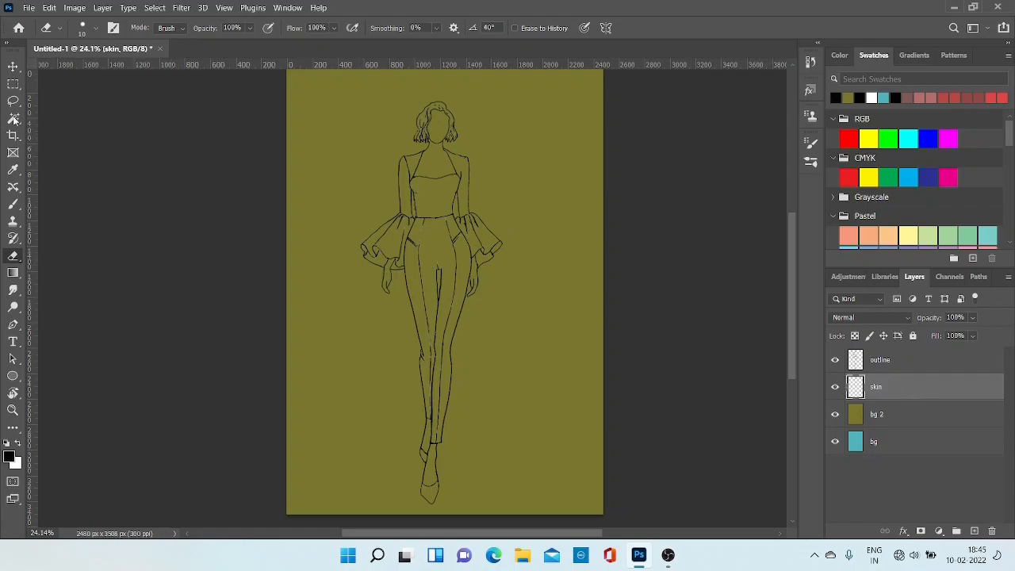
Select the hands, lower legs and feet on the skin layer and cancel the black Color Picker.
{"action": "left_click", "coordinate": [13, 117]}
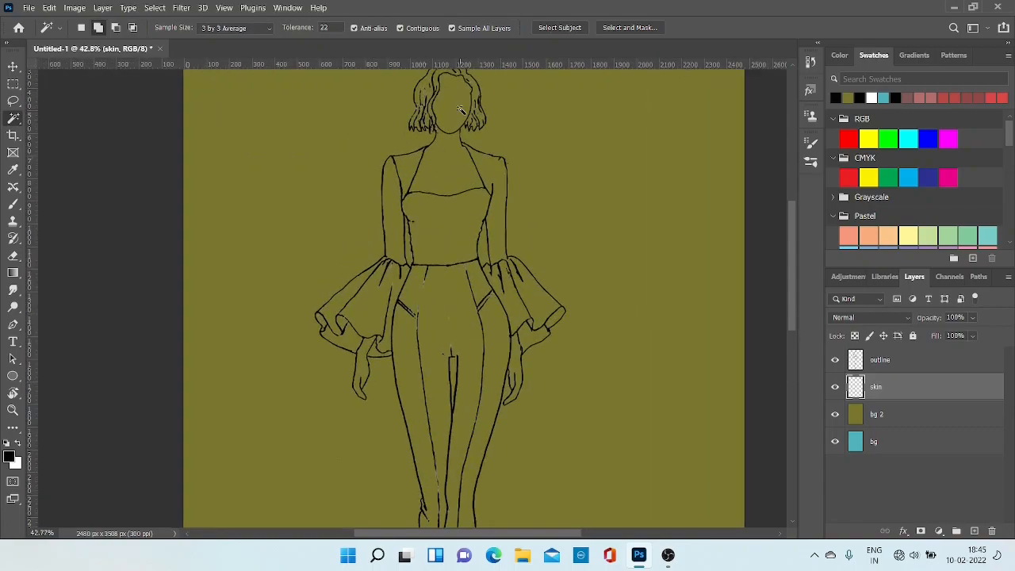
{"action": "left_click", "coordinate": [460, 108]}
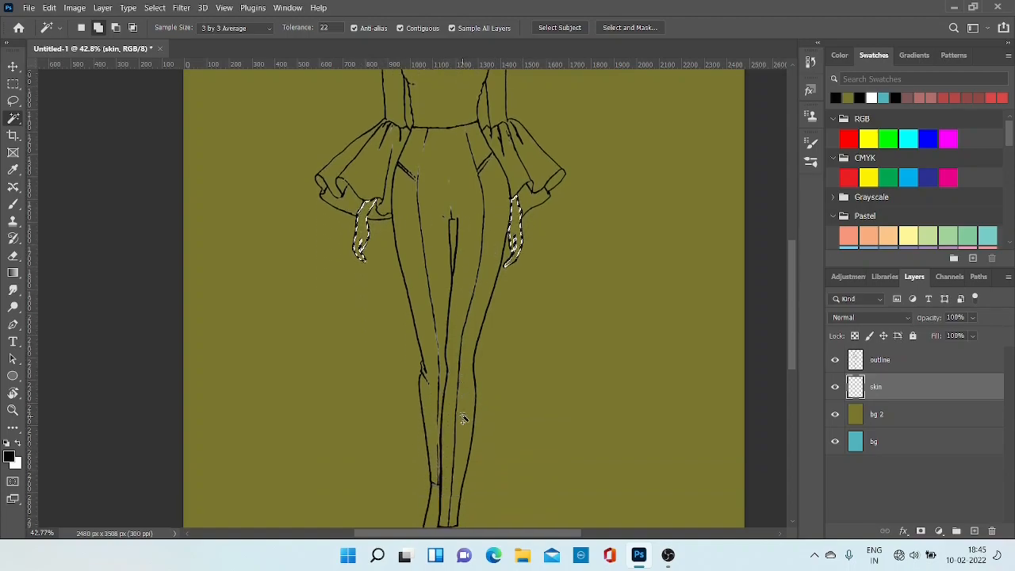
{"action": "scroll", "scroll_direction": "down", "scroll_amount": 3}
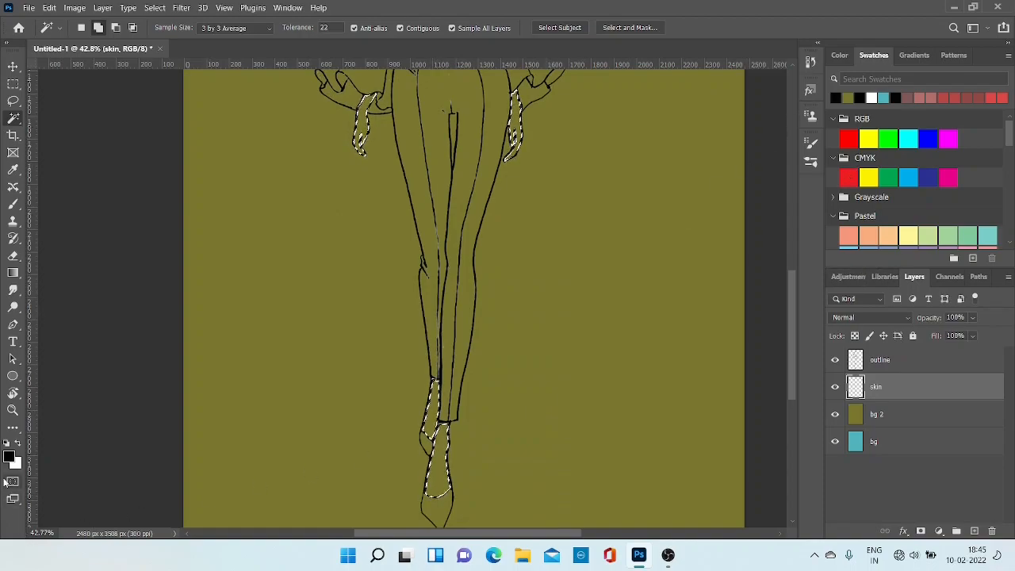
{"action": "left_click", "coordinate": [11, 453]}
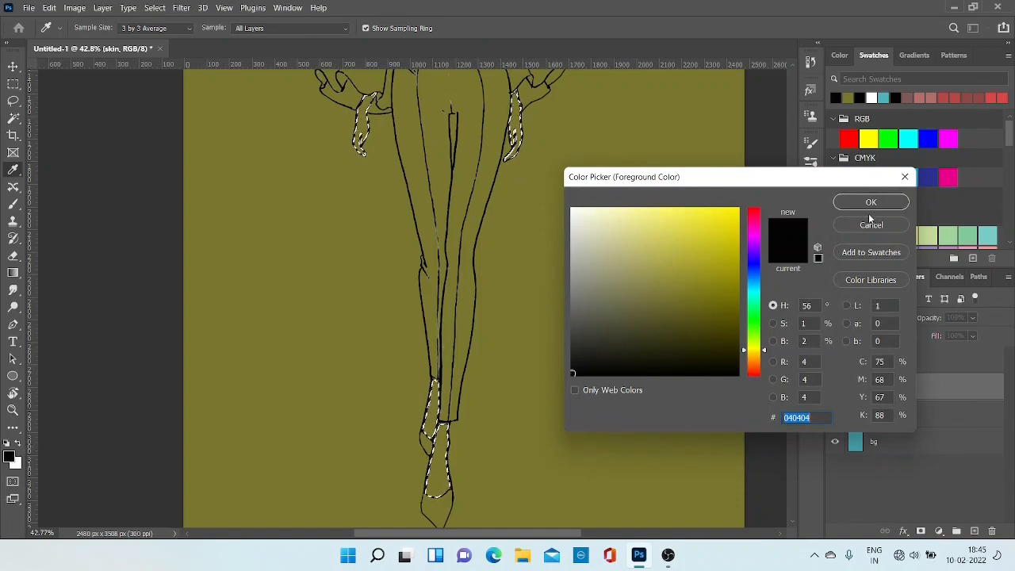
{"action": "left_click", "coordinate": [870, 201]}
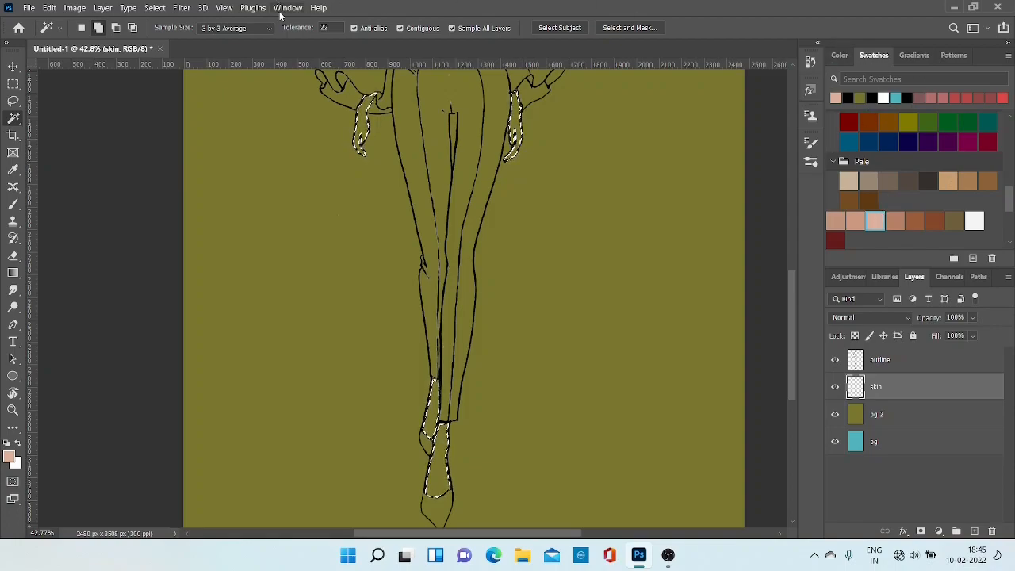
Show and dismiss the Window menu's panel list without choosing anything.
{"action": "left_click", "coordinate": [288, 6]}
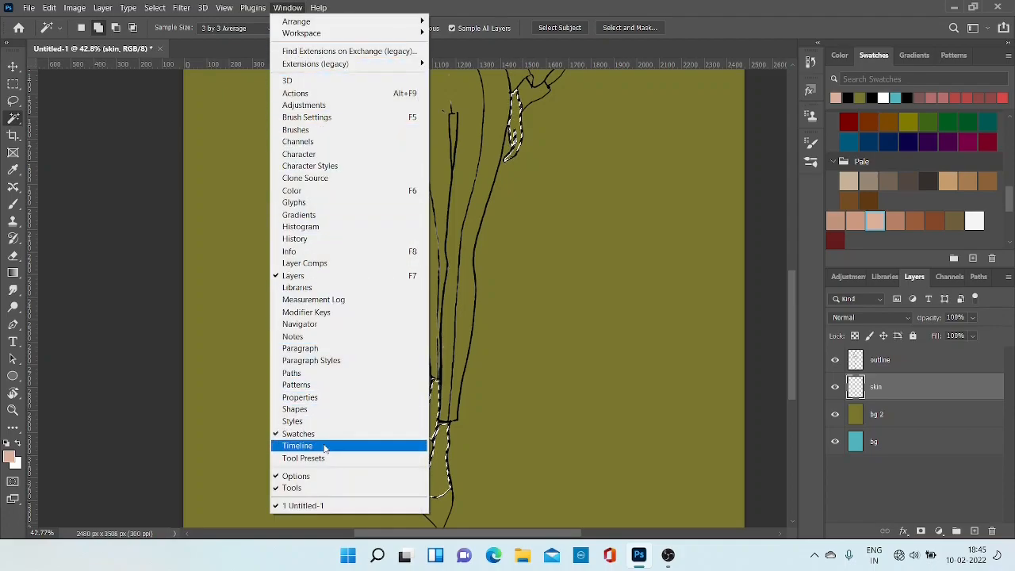
{"action": "mouse_move", "coordinate": [305, 263]}
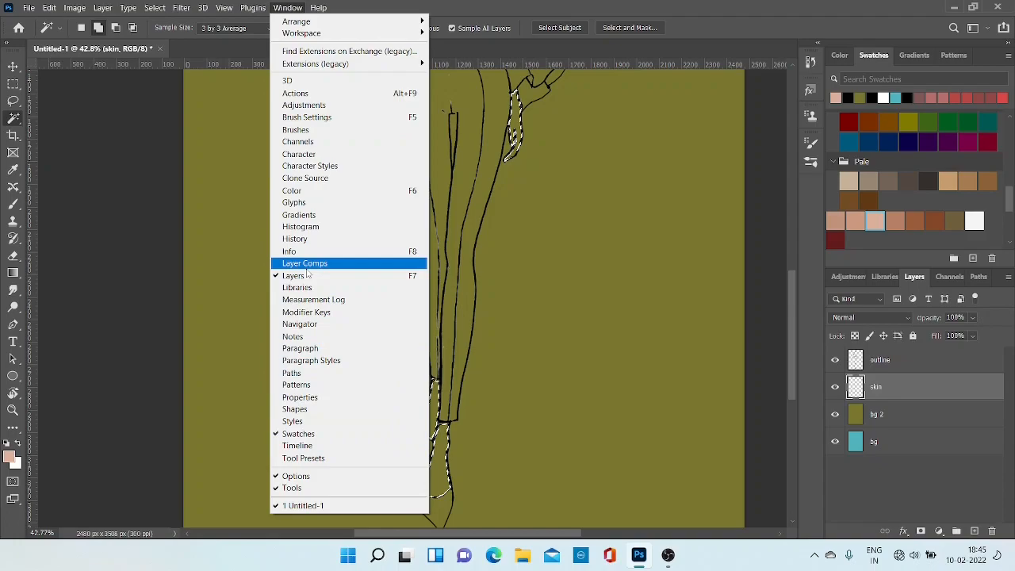
{"action": "mouse_move", "coordinate": [298, 444]}
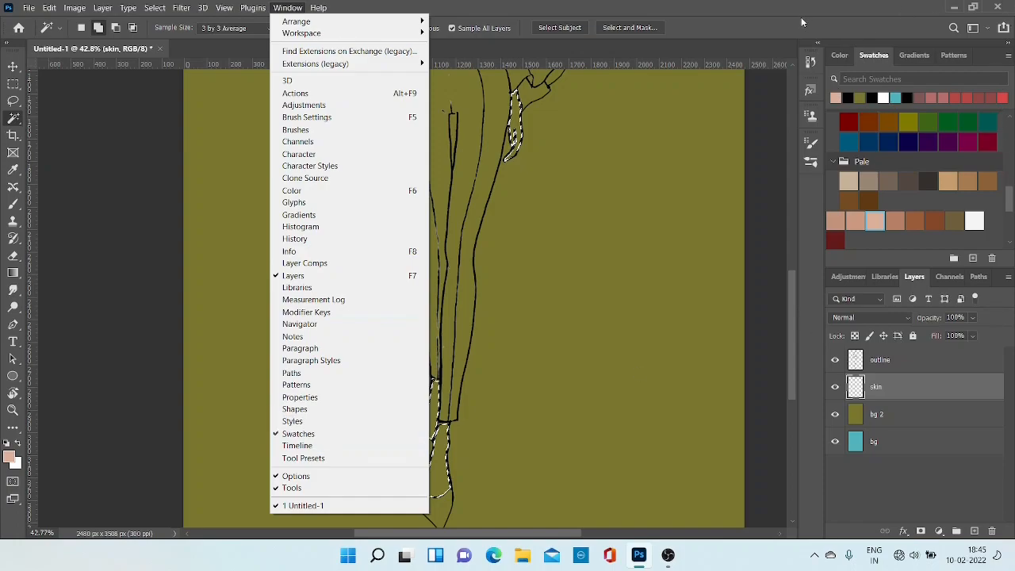
{"action": "left_click", "coordinate": [287, 8]}
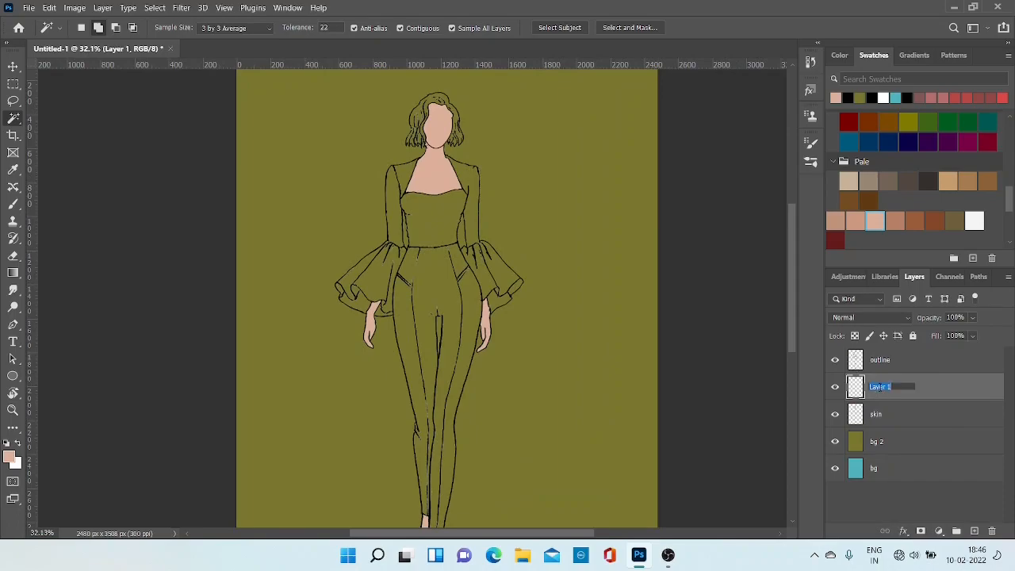
Name the layer 'top' and set the foreground colour to deep blue #1e0f74.
{"action": "type", "text": "top"}
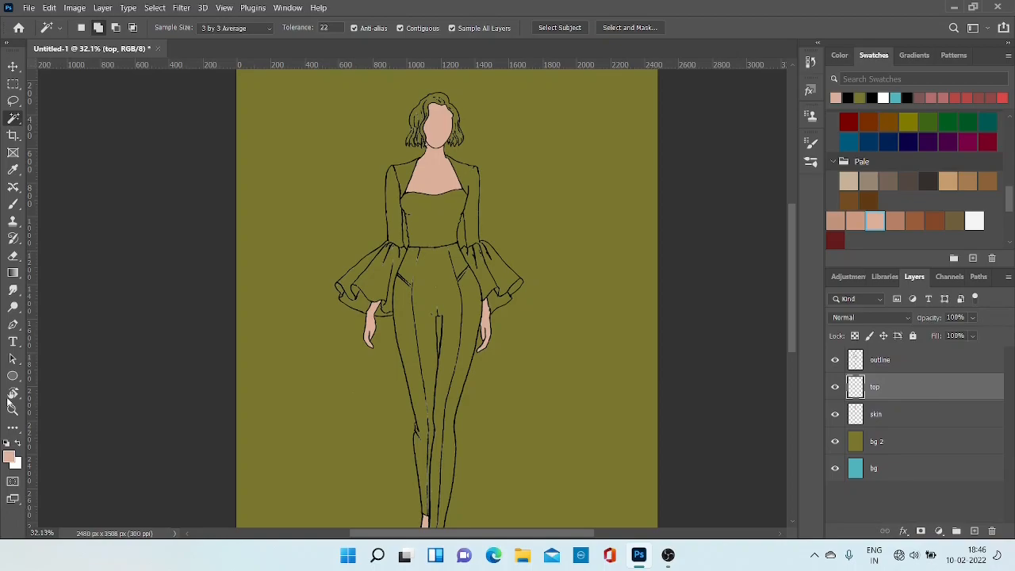
{"action": "left_click", "coordinate": [11, 453]}
{"action": "type", "text": "a79ede"}
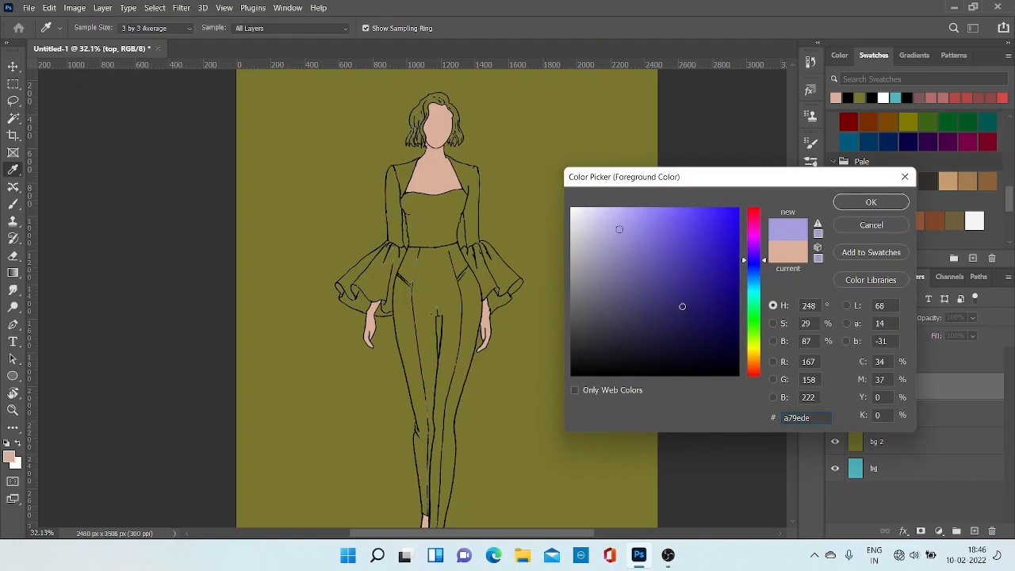
{"action": "left_click", "coordinate": [686, 276]}
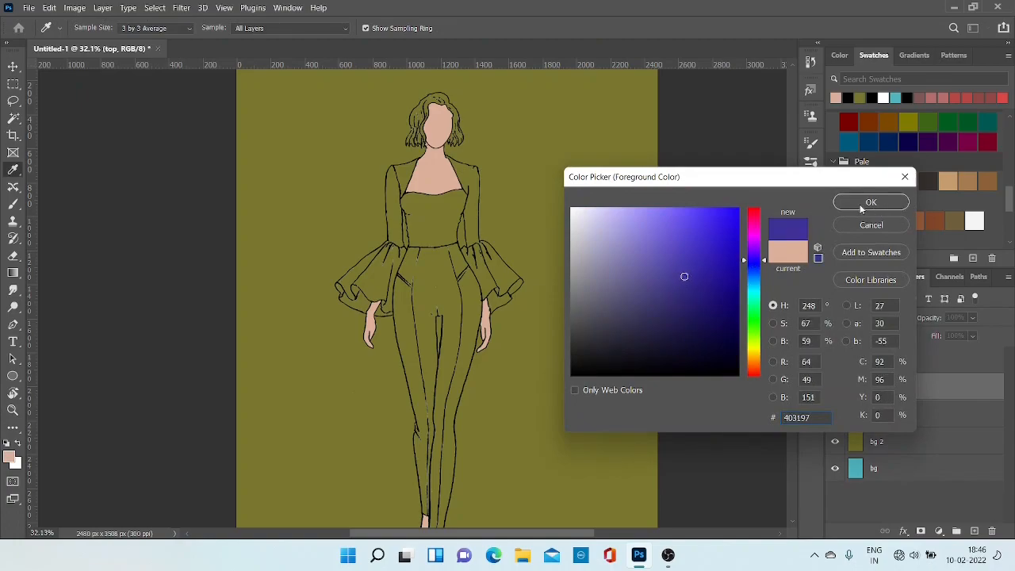
{"action": "left_click", "coordinate": [716, 298]}
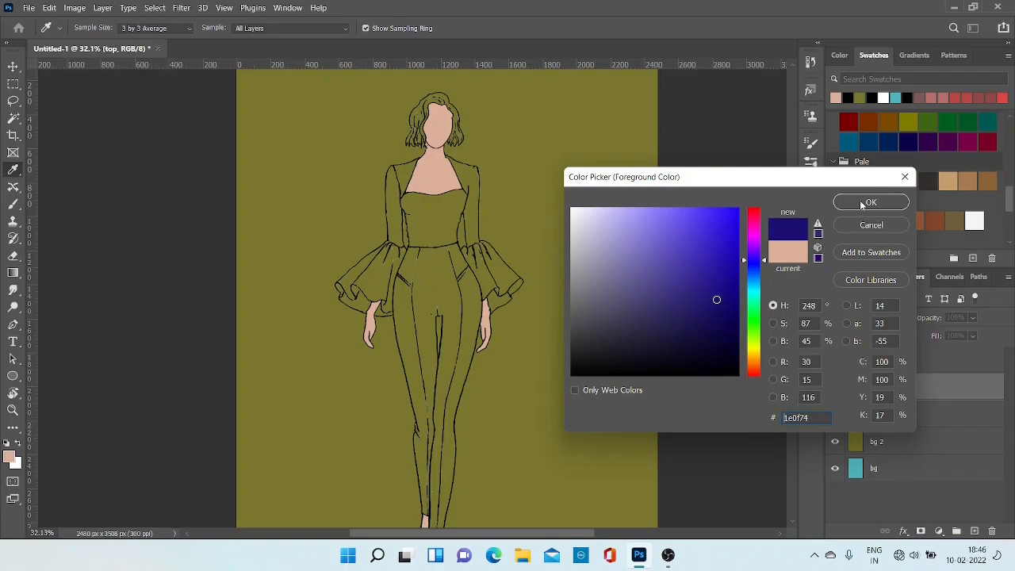
{"action": "left_click", "coordinate": [870, 203]}
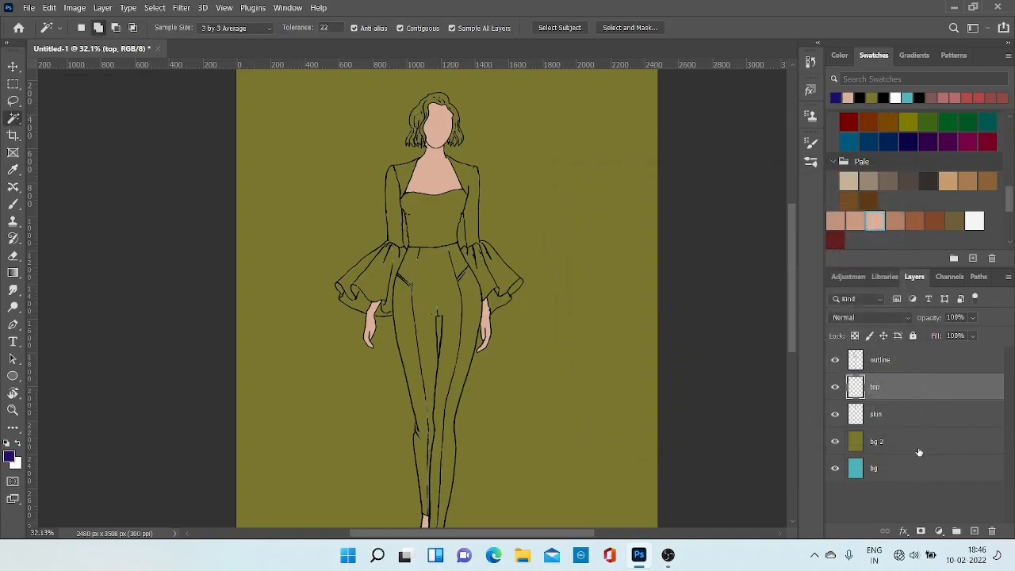
{"action": "mouse_move", "coordinate": [13, 118]}
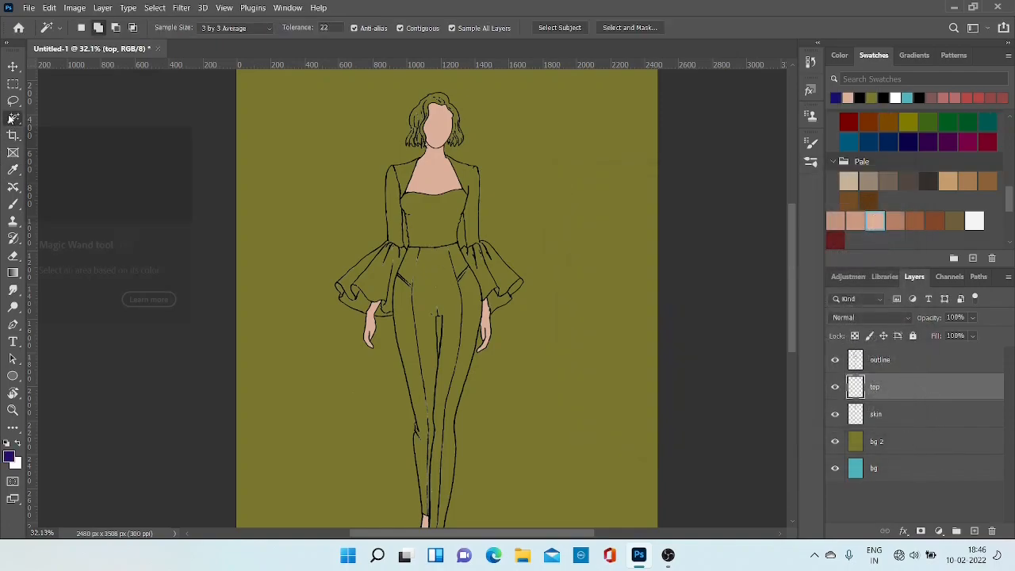
Switch to the Magic Wand for the top areas and begin renaming the new layer above 'top'.
{"action": "left_click", "coordinate": [436, 219]}
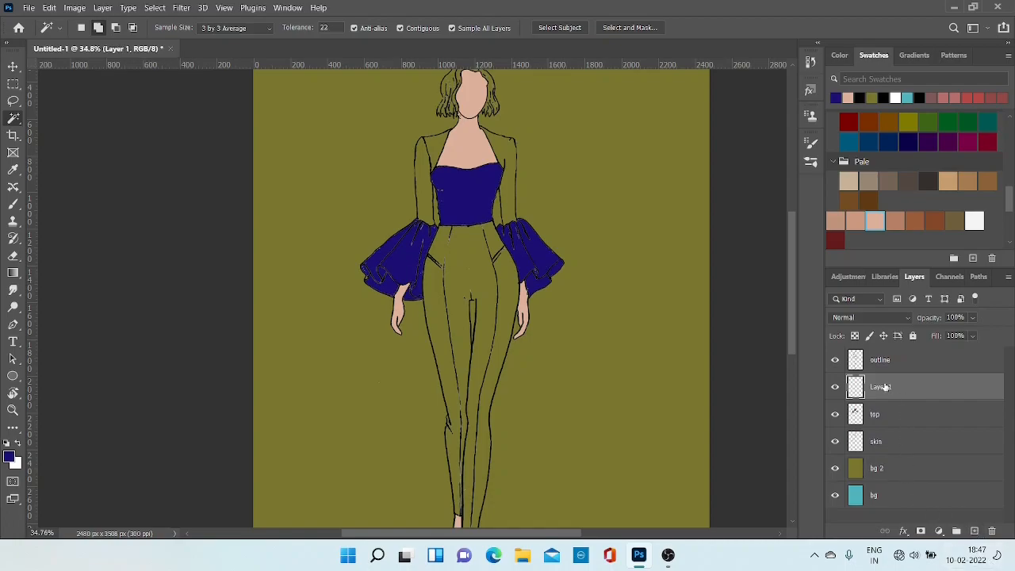
{"action": "double_click", "coordinate": [881, 387]}
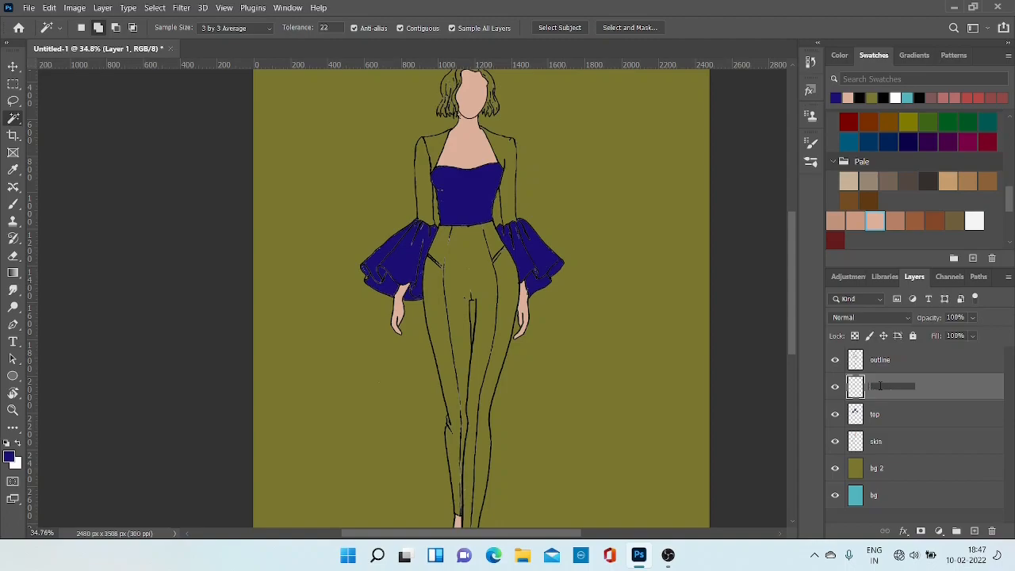
Name the layer 'pant' and set dark grey #454447 for the trousers fill.
{"action": "type", "text": "pant"}
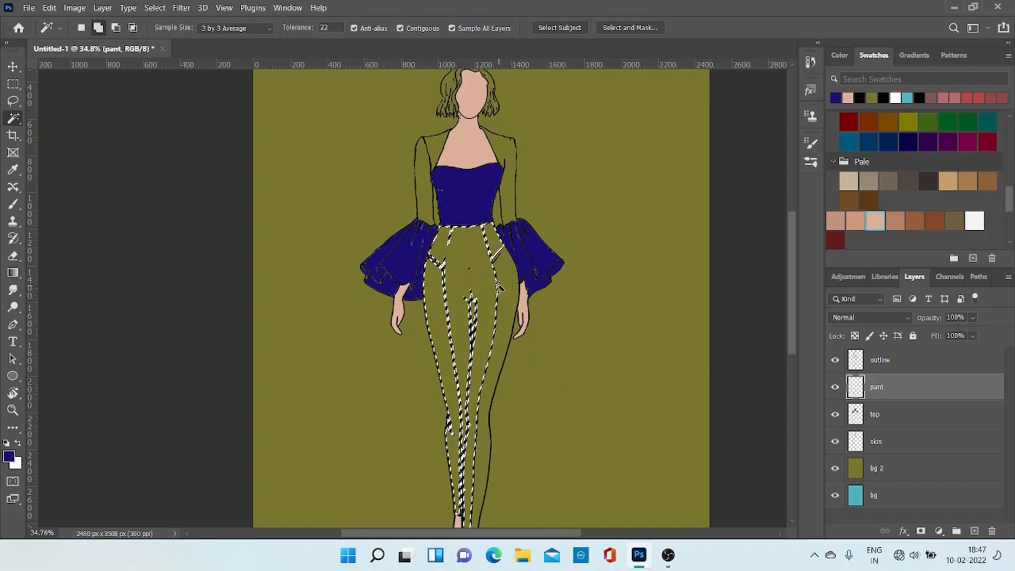
{"action": "scroll", "scroll_direction": "down", "scroll_amount": 3}
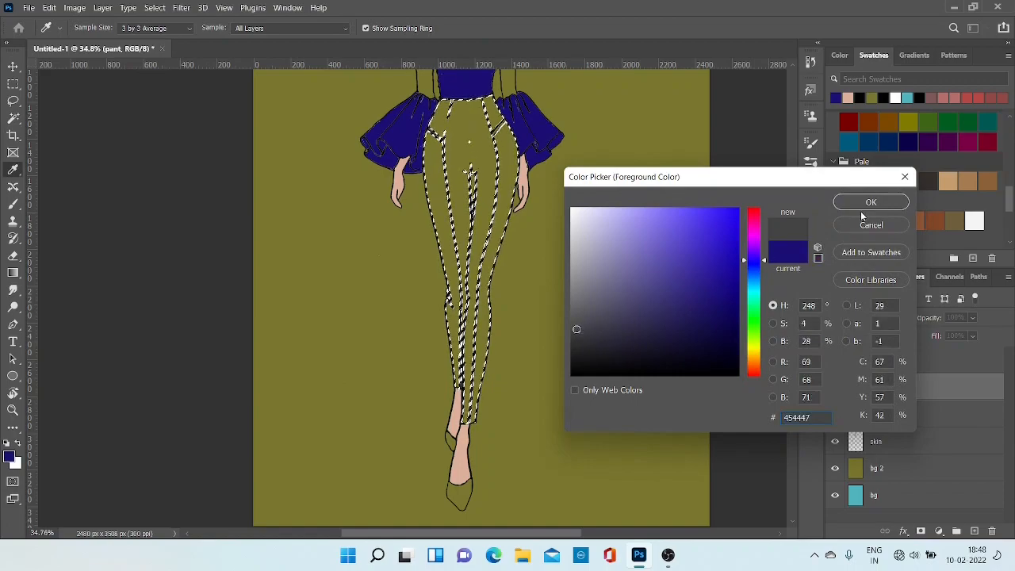
{"action": "left_click", "coordinate": [872, 203]}
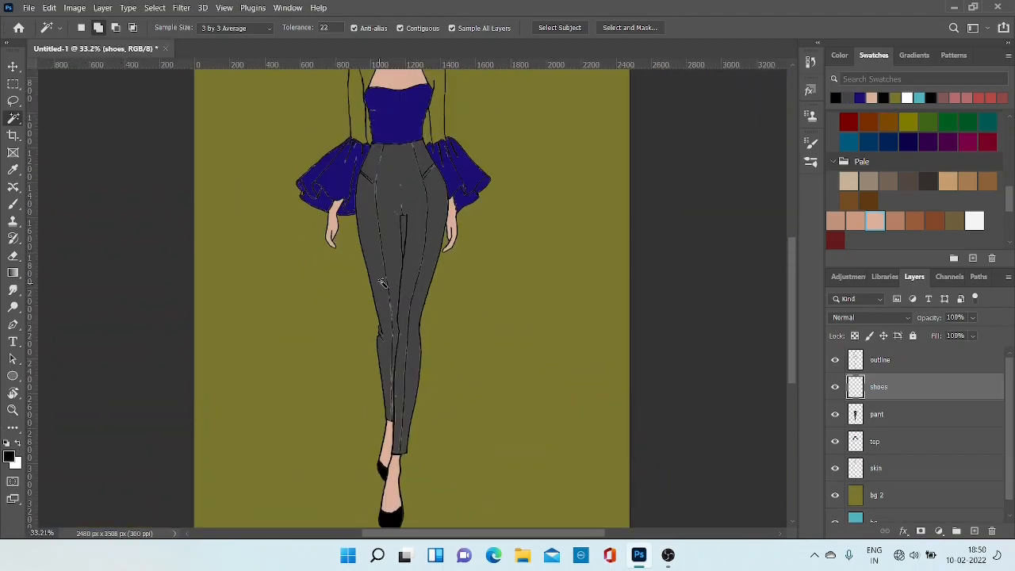
On the top layer, pick deep blue #1e0f74 to fill the shoulder straps.
{"action": "left_click", "coordinate": [9, 447]}
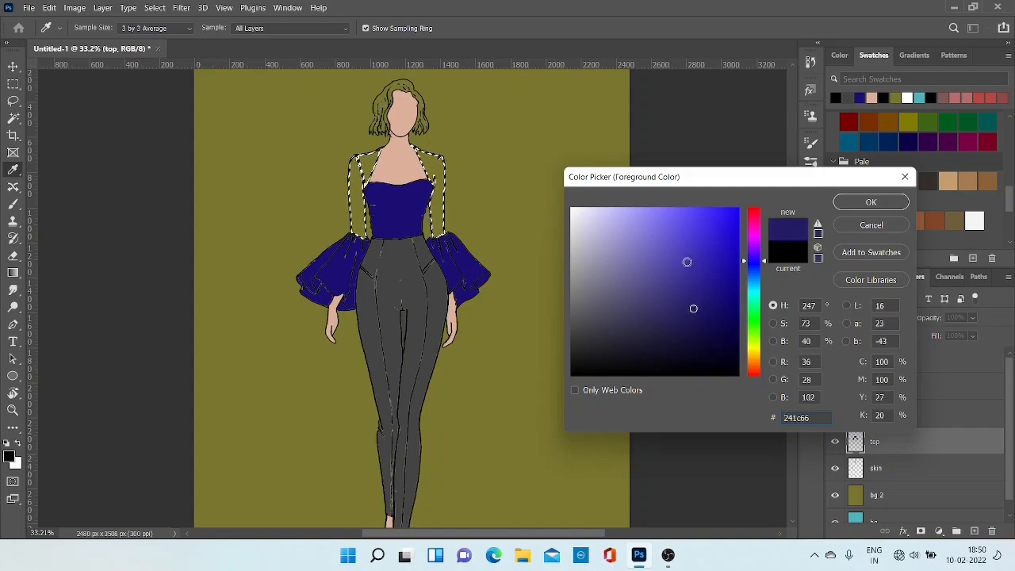
{"action": "left_click", "coordinate": [701, 311]}
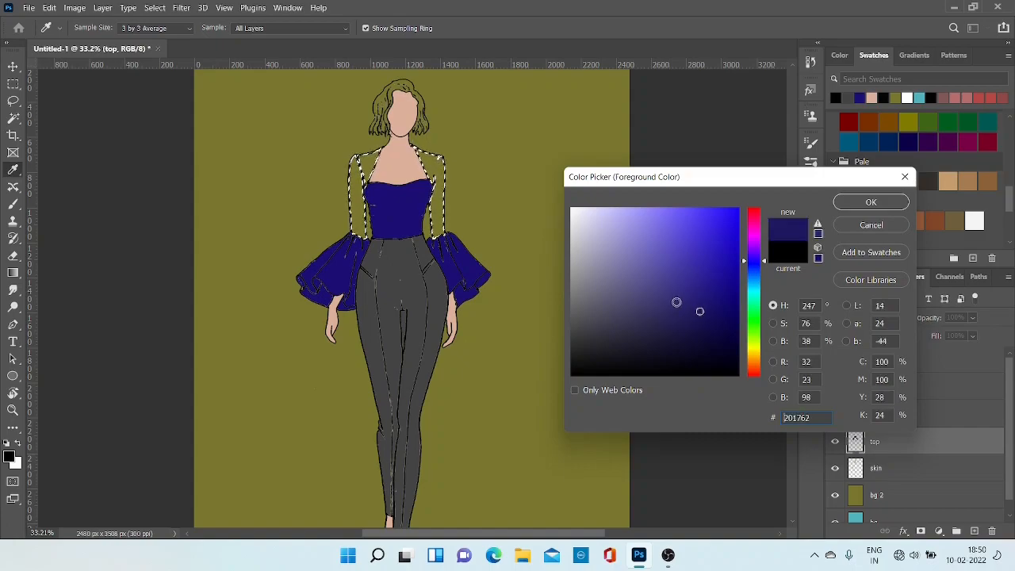
{"action": "left_click", "coordinate": [706, 298]}
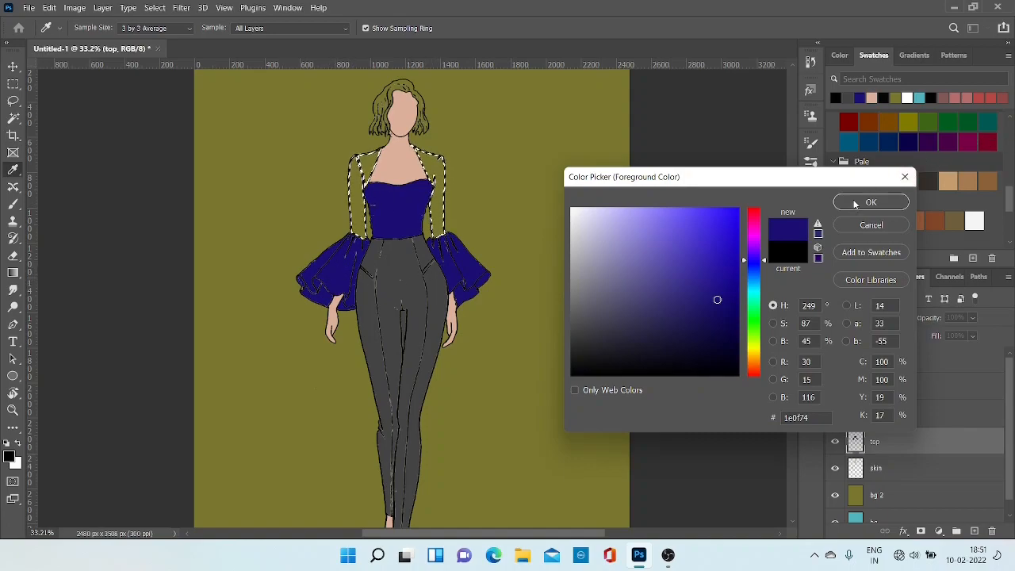
{"action": "left_click", "coordinate": [871, 203]}
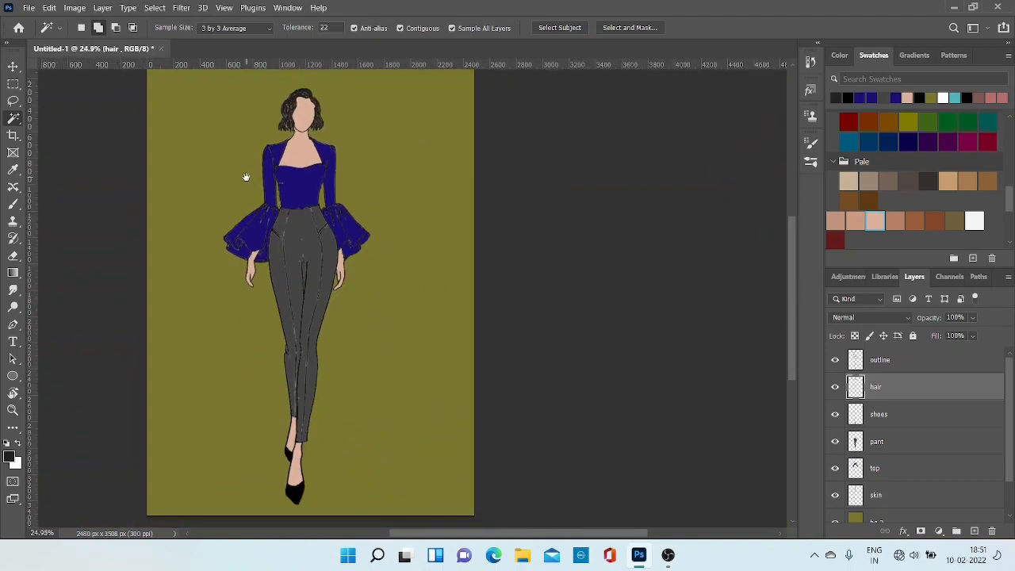
{"action": "left_click_drag", "start_coordinate": [247, 176], "coordinate": [403, 276]}
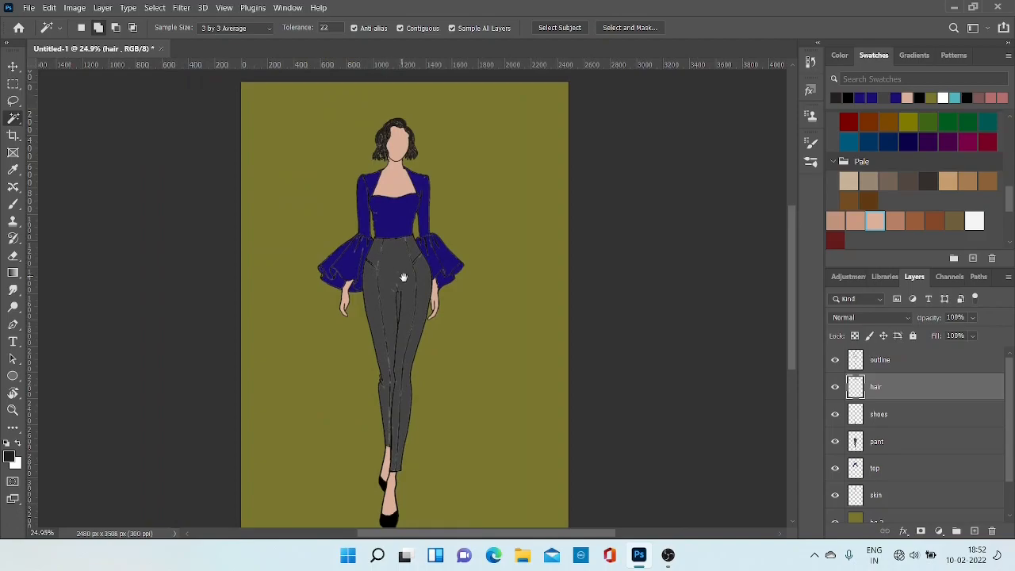